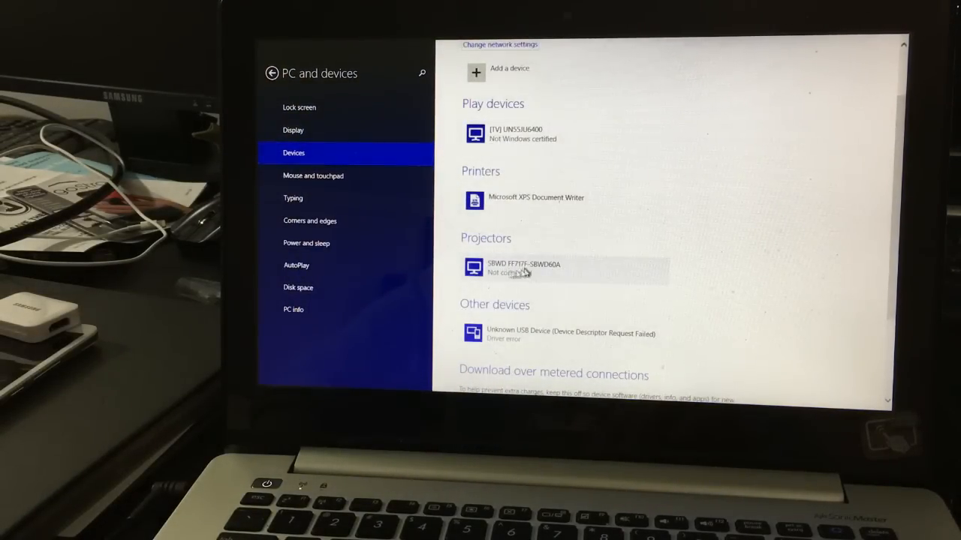
Remove the SBWD FF717F-SBWD60A receiver from Projectors and confirm the removal
click(563, 268)
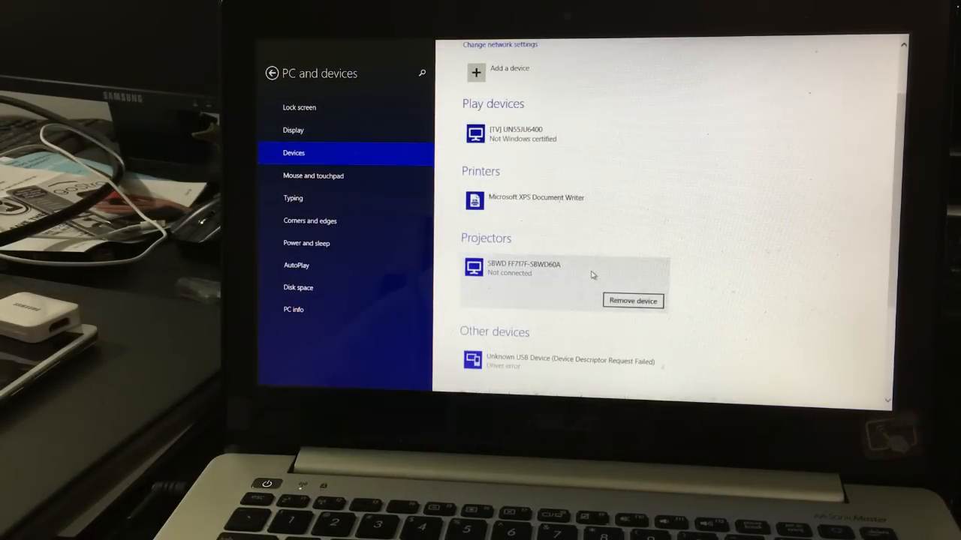
click(633, 301)
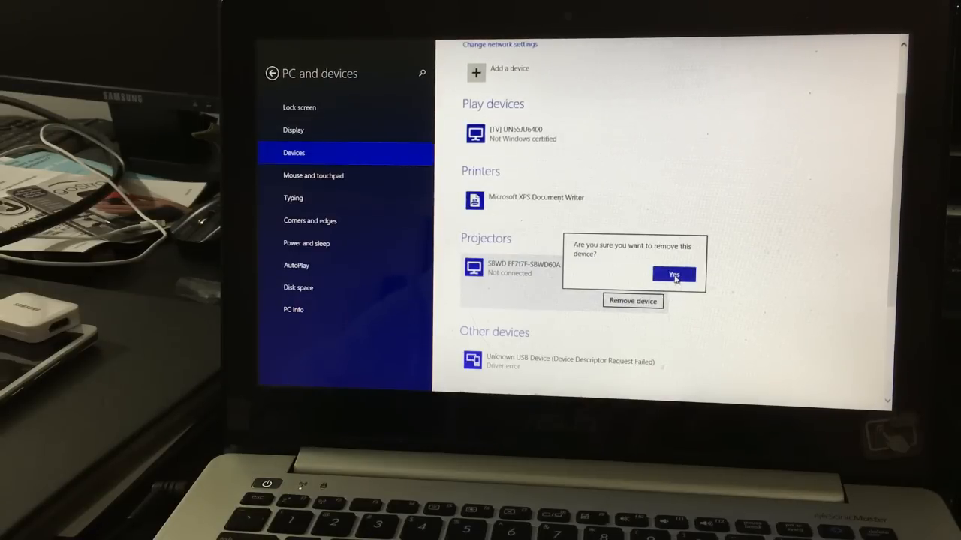
click(673, 274)
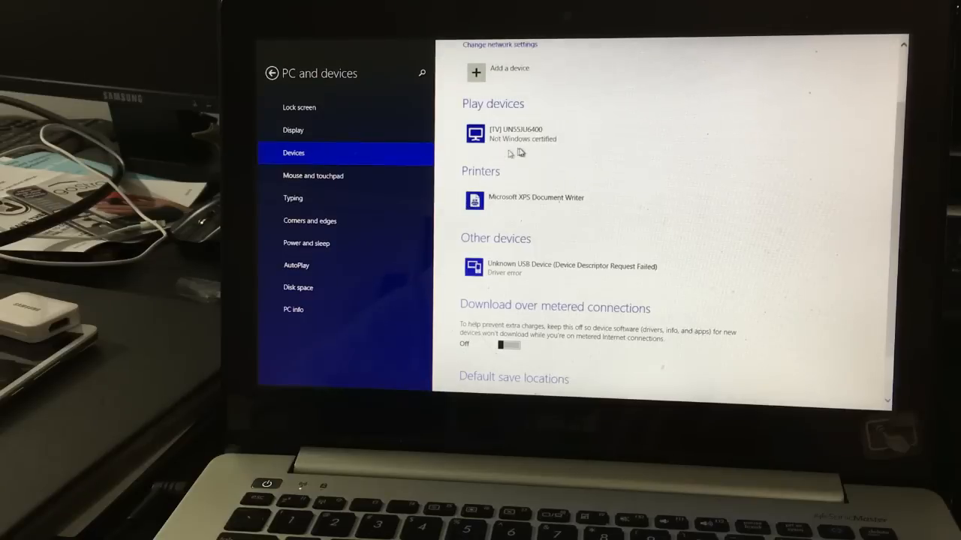
scroll(up, 3)
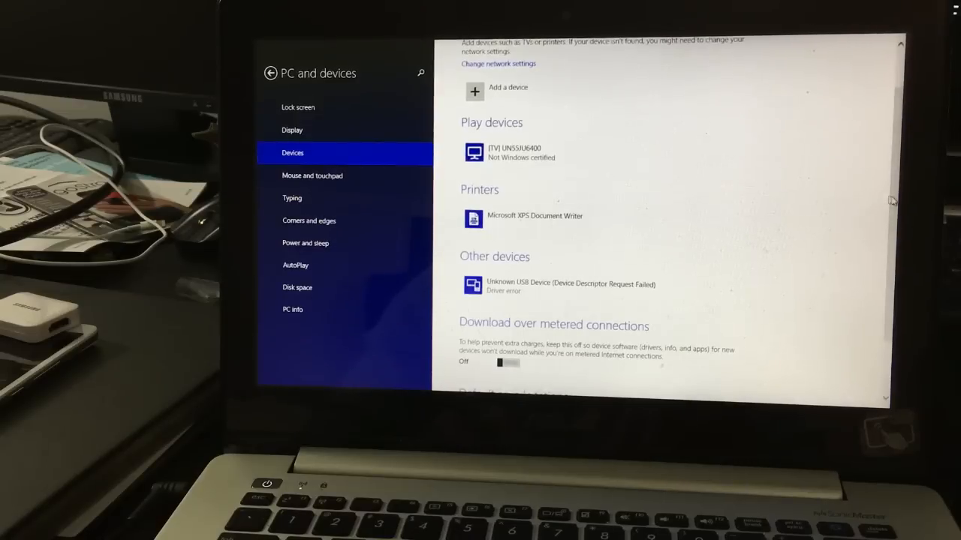
scroll(up, 3)
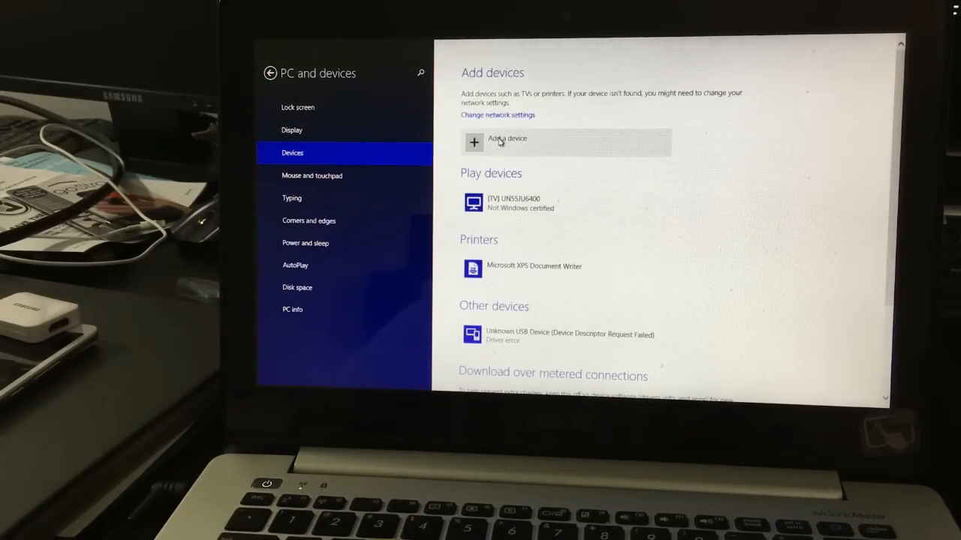
Add a device and select SBWD FF717F-SBWD60A from the discovered devices to connect
click(507, 141)
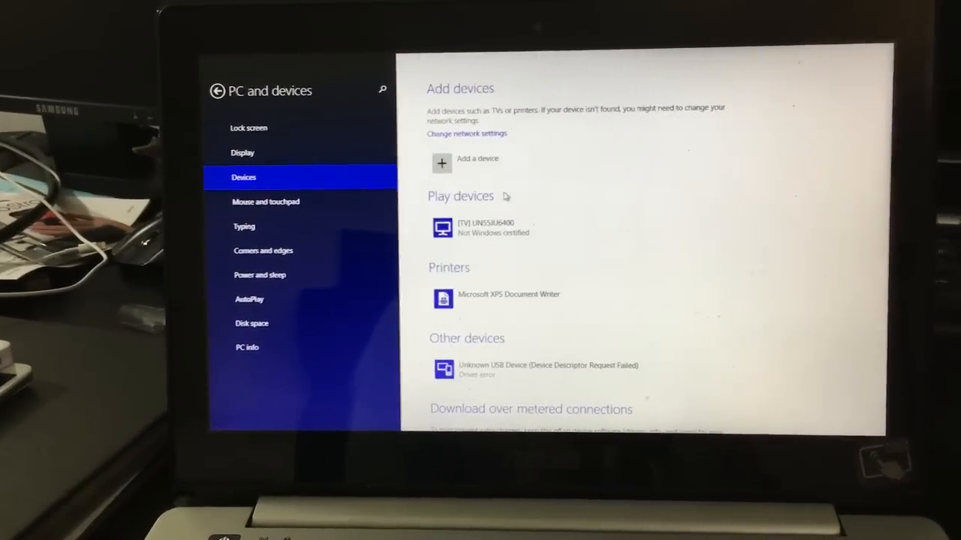
click(482, 228)
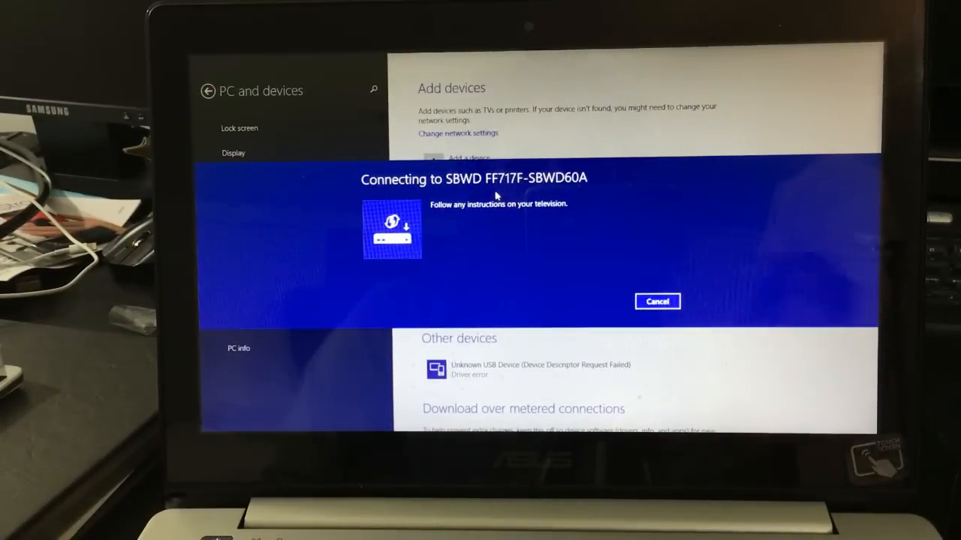